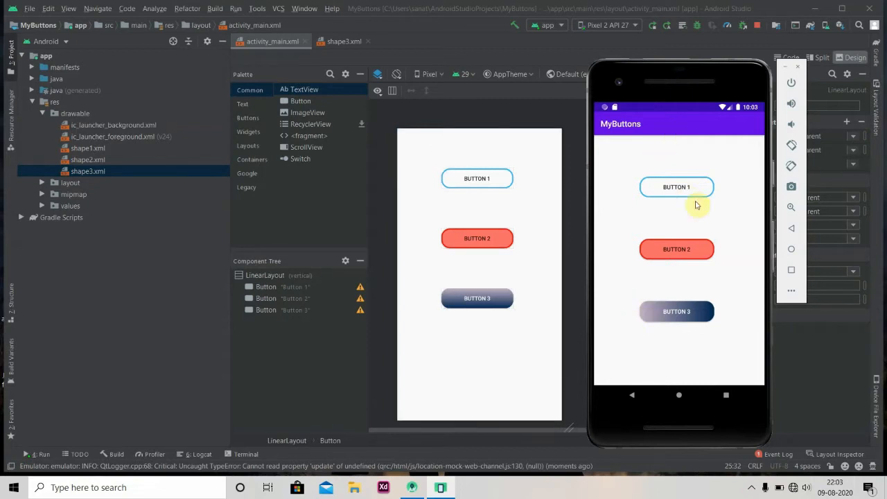
mouse_move(724, 309)
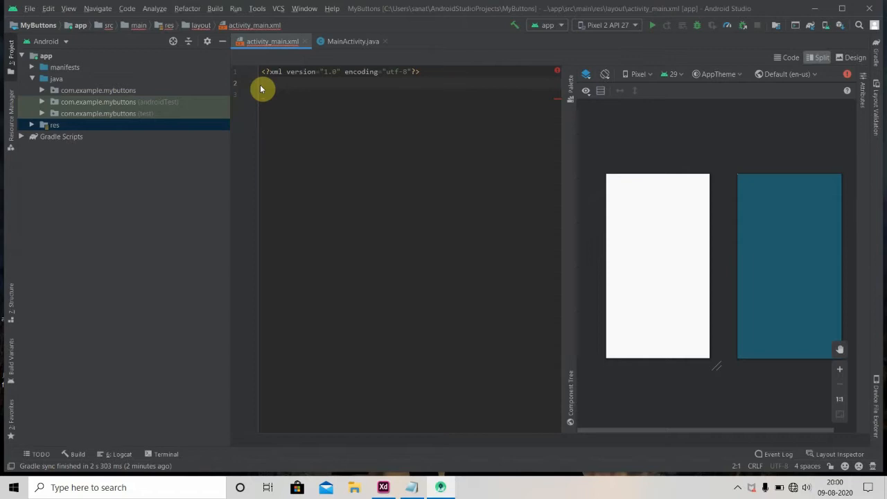
- Write a LinearLayout root with layout_width and layout_height match_parent and begin its orientation attribute
type("<LinearLayout")
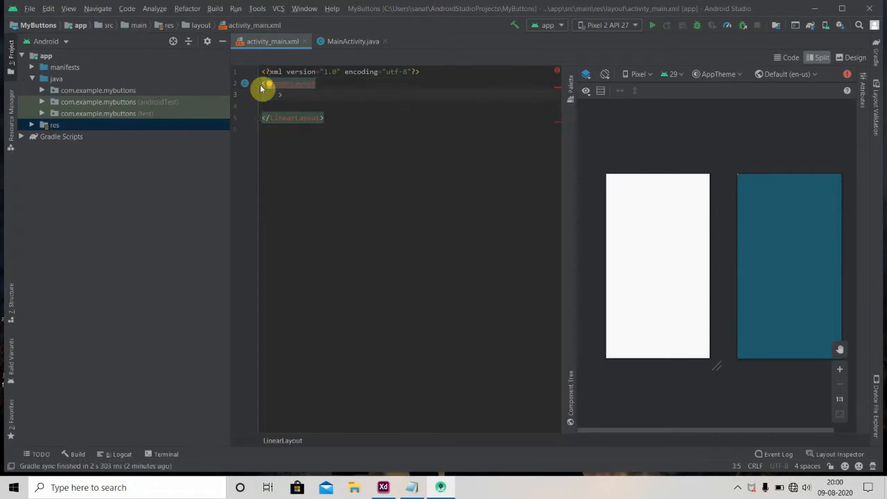
type("android:layout_width=\"")
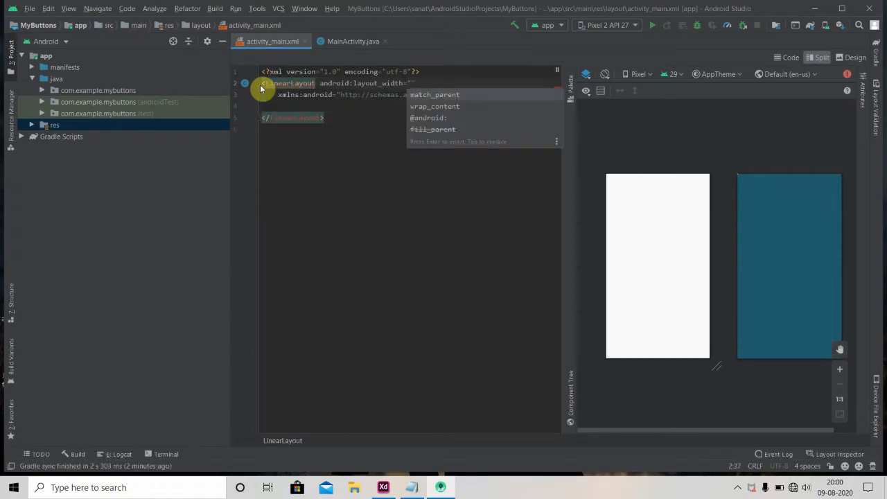
type("match_parent")
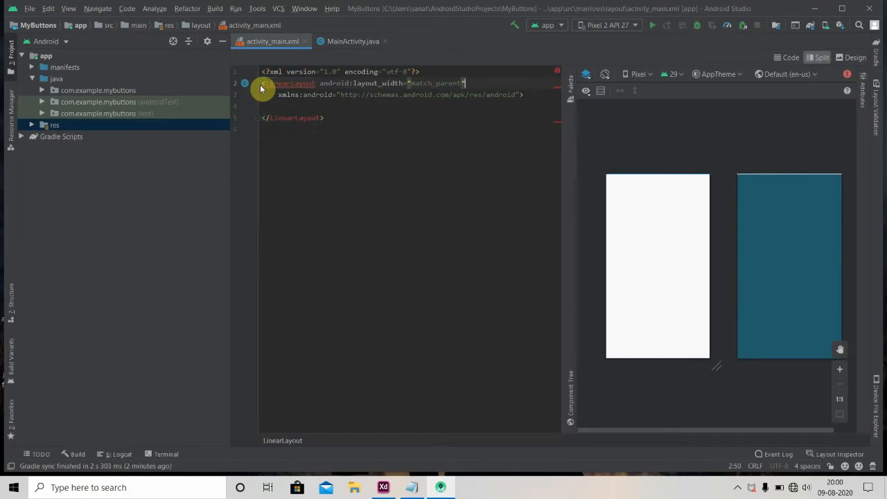
type("android:layout_height=\"\"")
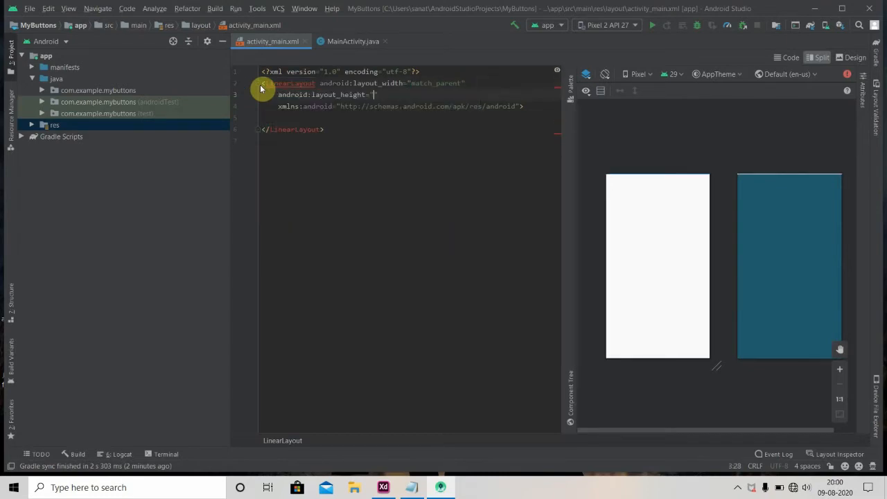
type("match_parent")
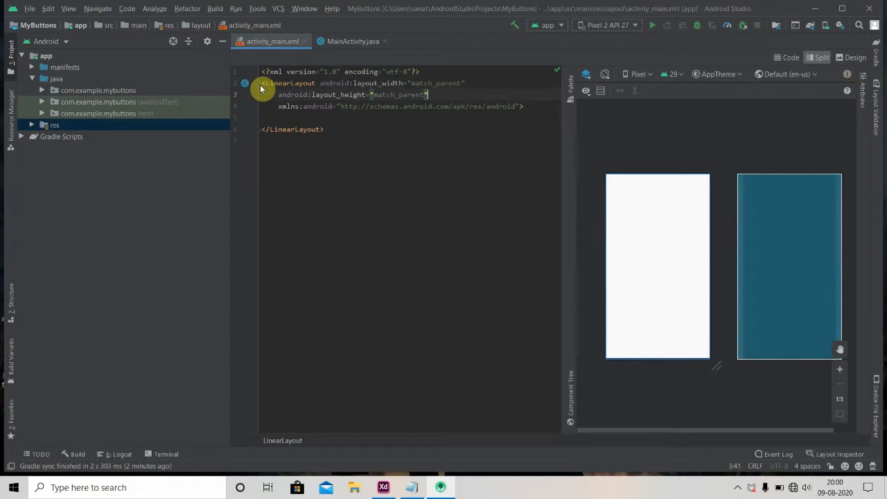
type("orientation=\"vertical\">")
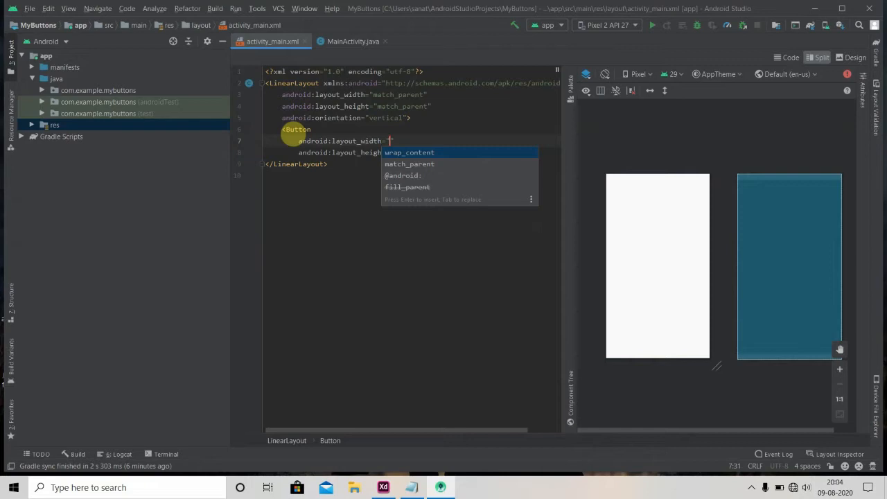
- Add a Button 180dp wide with layout_marginLeft, layout_marginTop and text 'Button'
type("180")
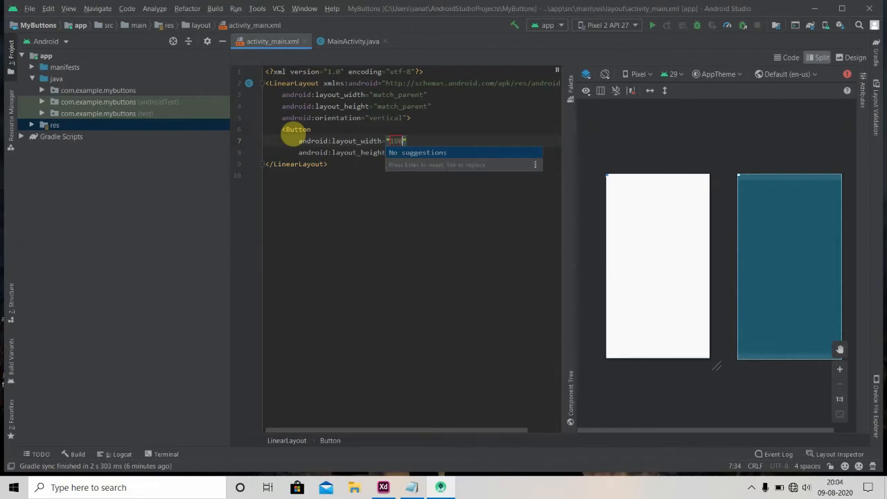
type("dp")
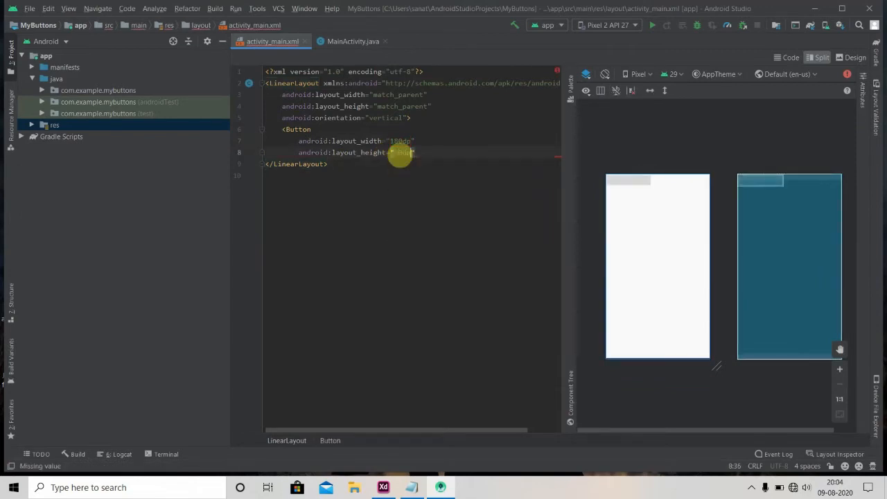
type("/>")
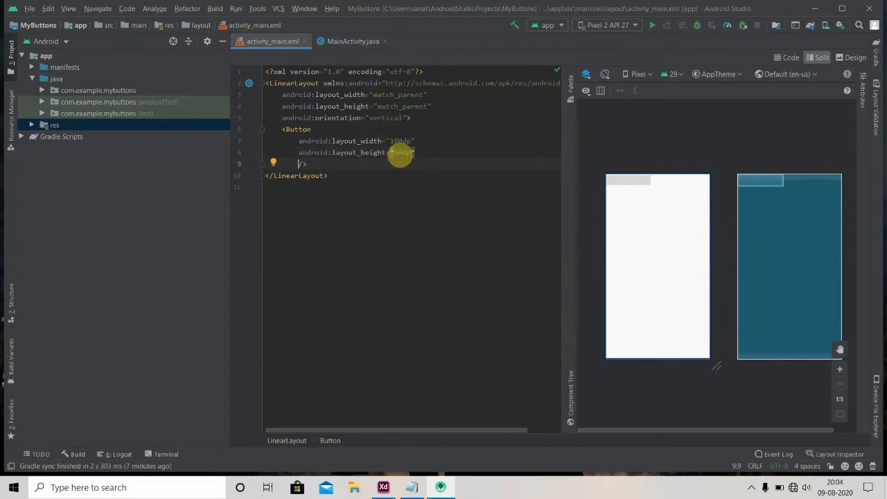
type("marginLeft=\"110dp")
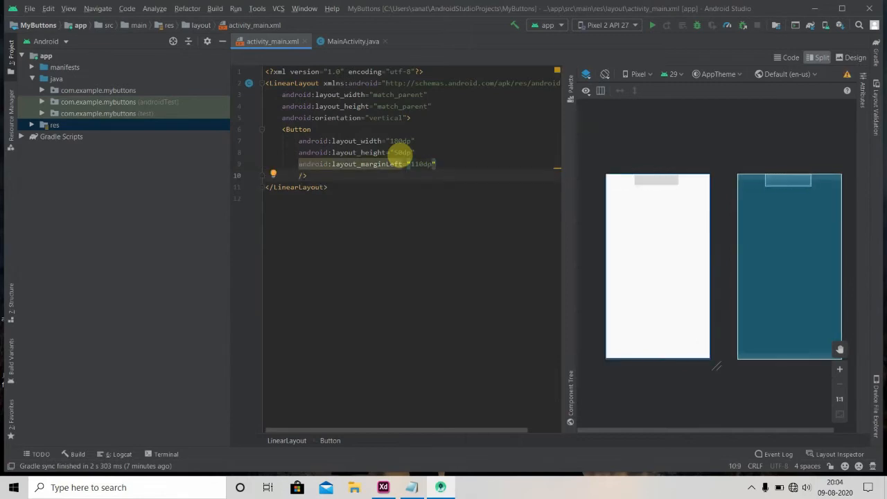
type("android:layout_marginTop=\"100dp")
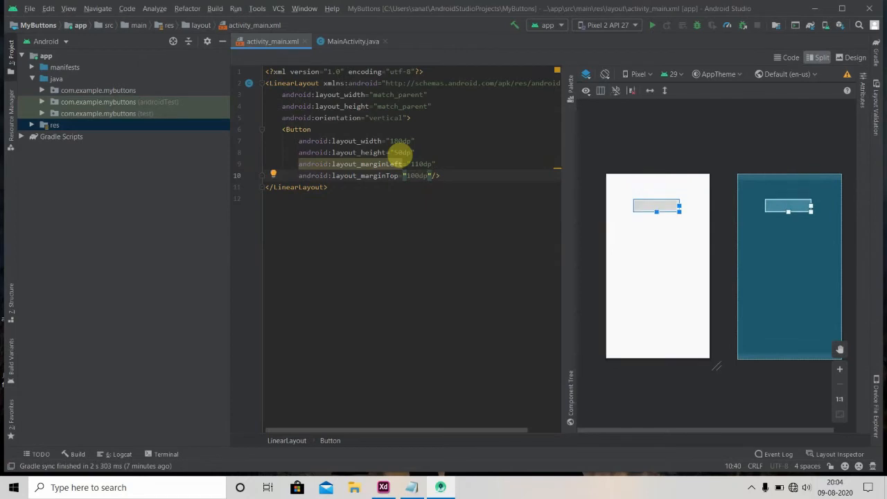
type("text=\"\"/>")
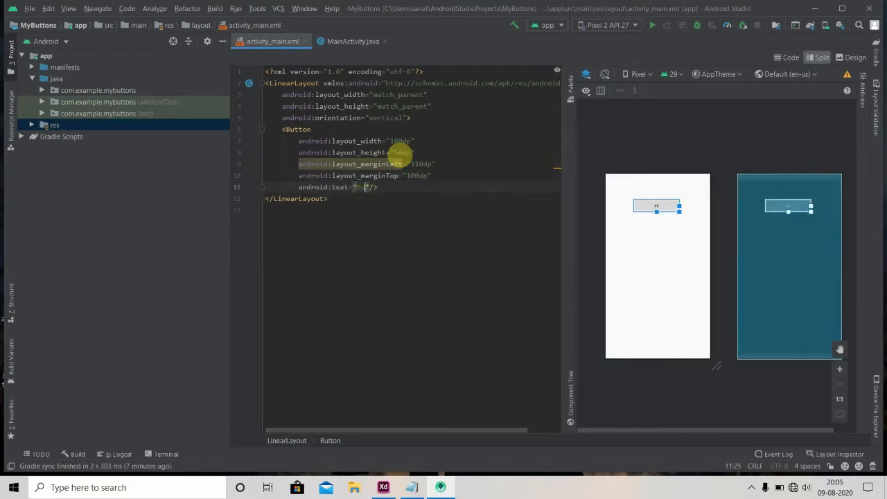
type("Button 1")
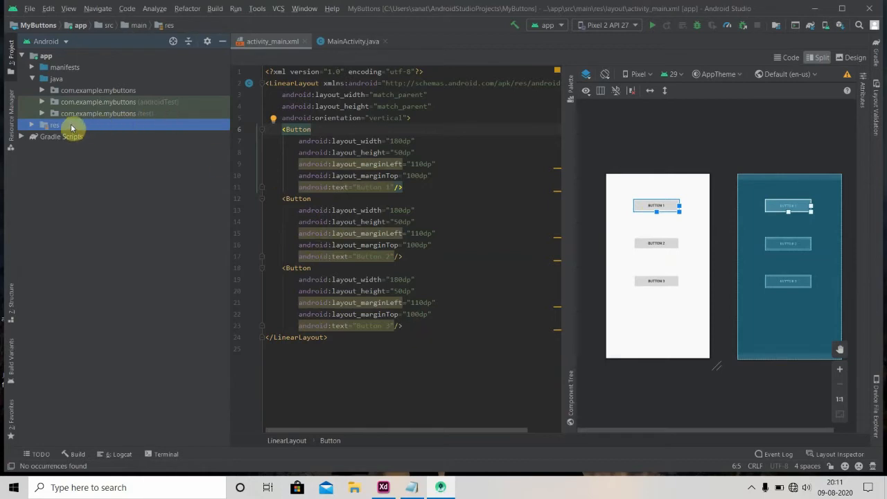
- Create a new drawable resource file named shape1 in the drawable folder
left_click(33, 125)
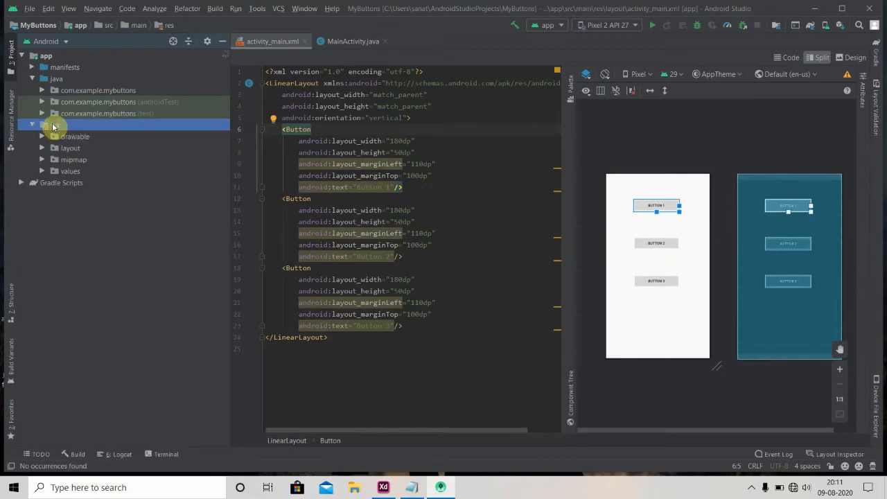
right_click(54, 124)
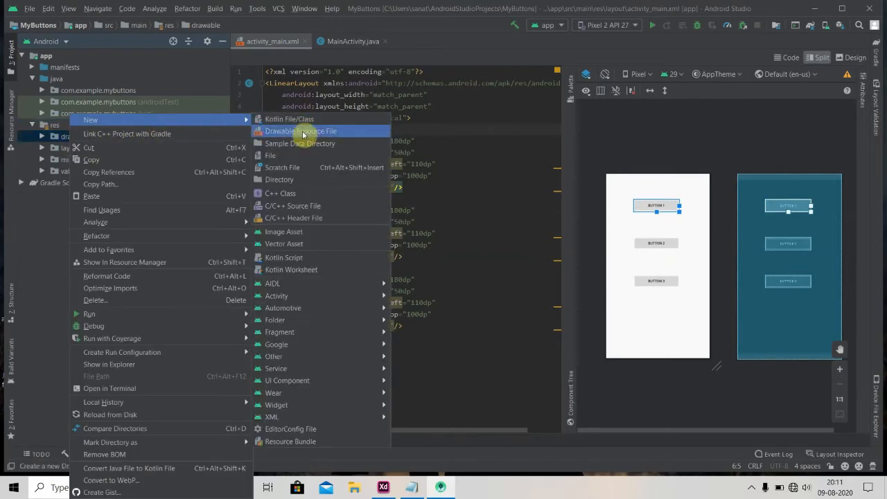
left_click(300, 131)
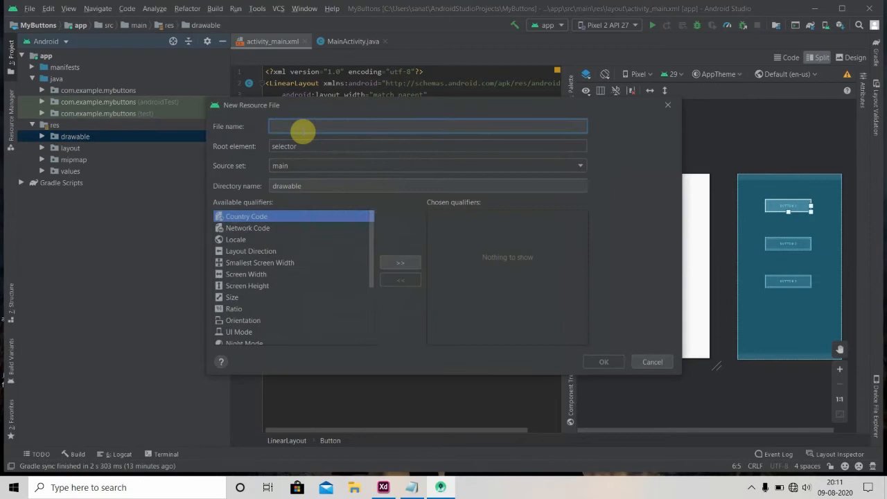
type("shape")
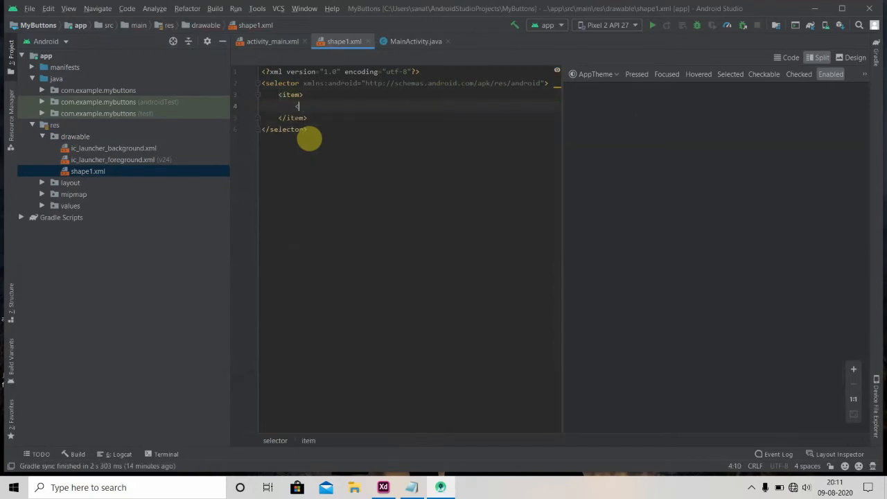
- Make the item a rectangle shape with a blue stroke of width 3dp
type("<shape android:shape=\"")
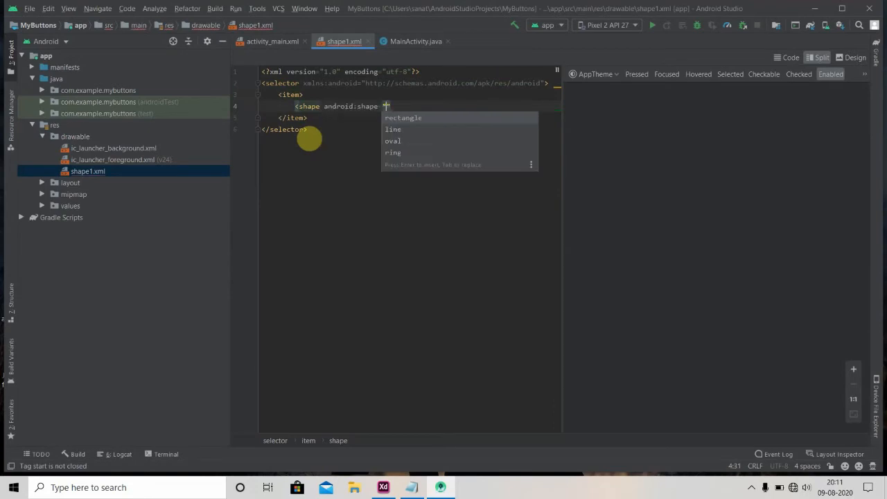
type("rectangle")
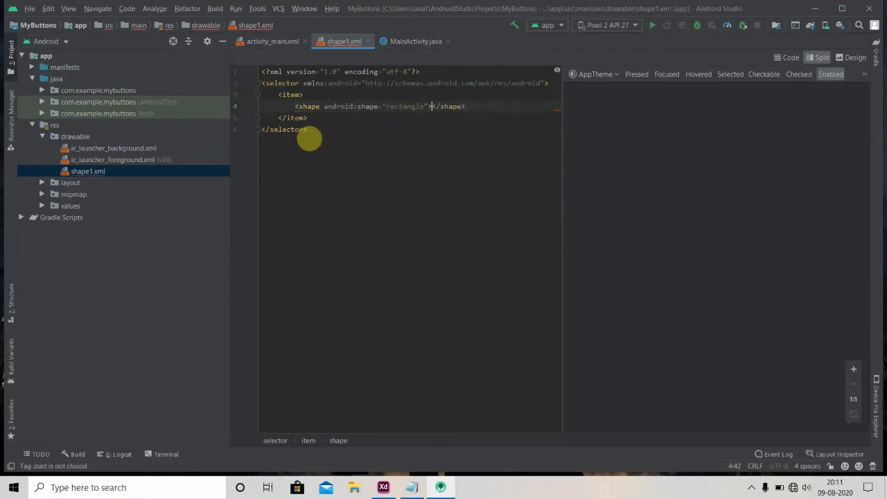
type("<stroke")
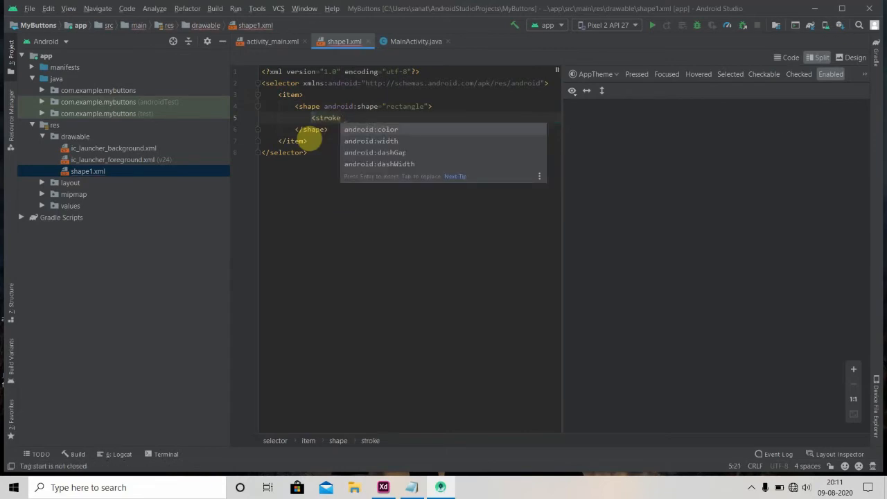
type("android:color=\"#336bff")
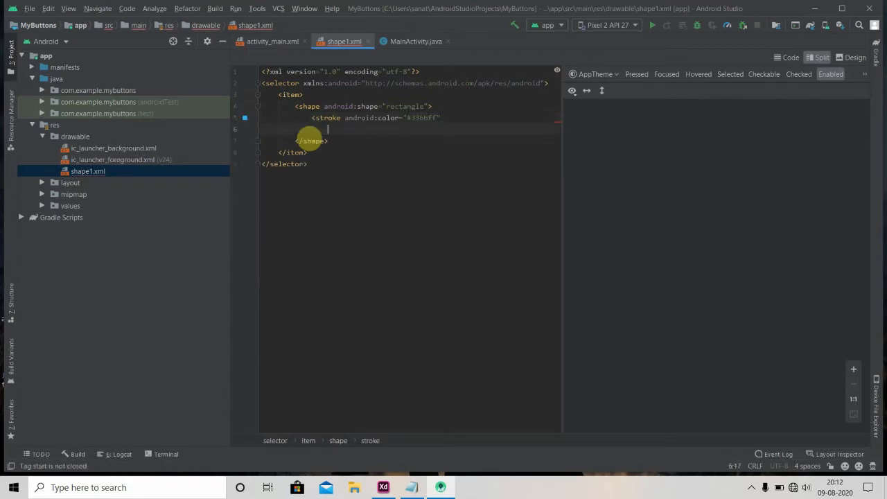
type("android:width=\"")
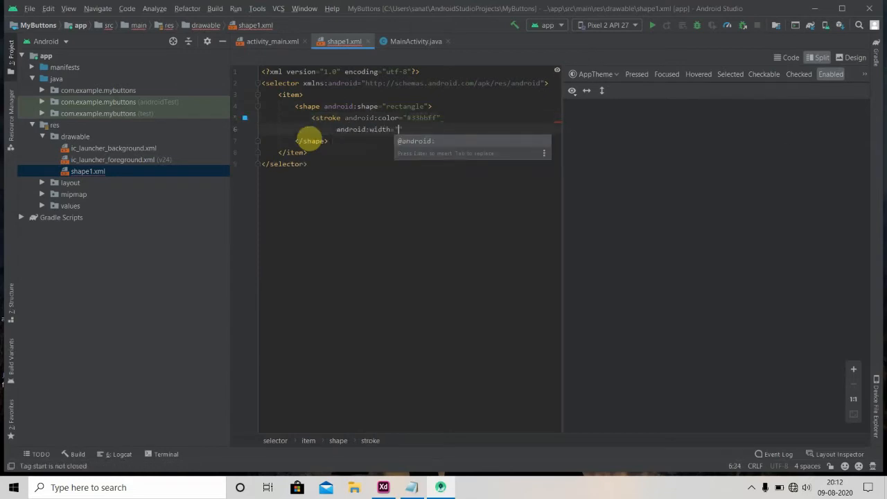
type("3dp")
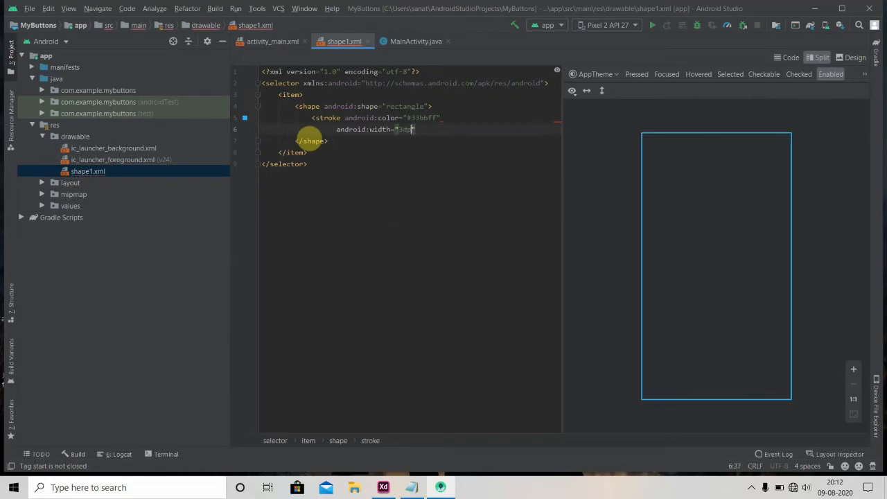
type("/>")
type("<")
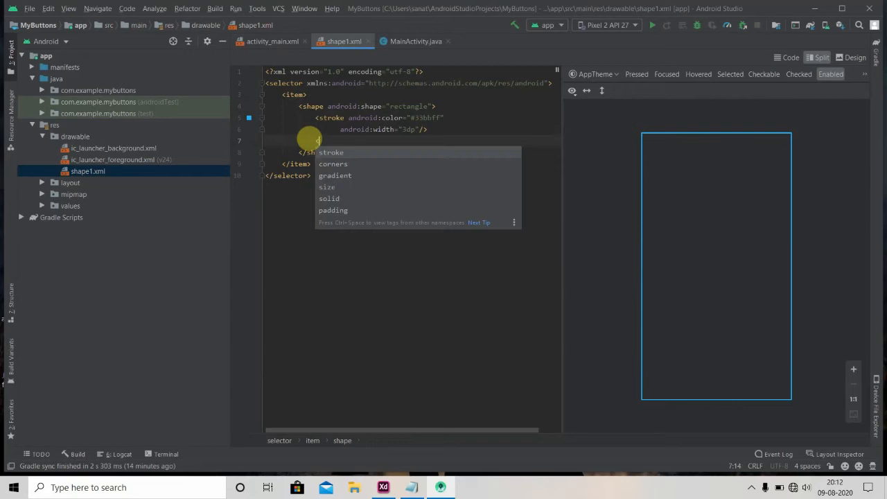
- Add corners to the rectangle, trying radius 100dp then settling on 20dp
type("corners android:radius=\"")
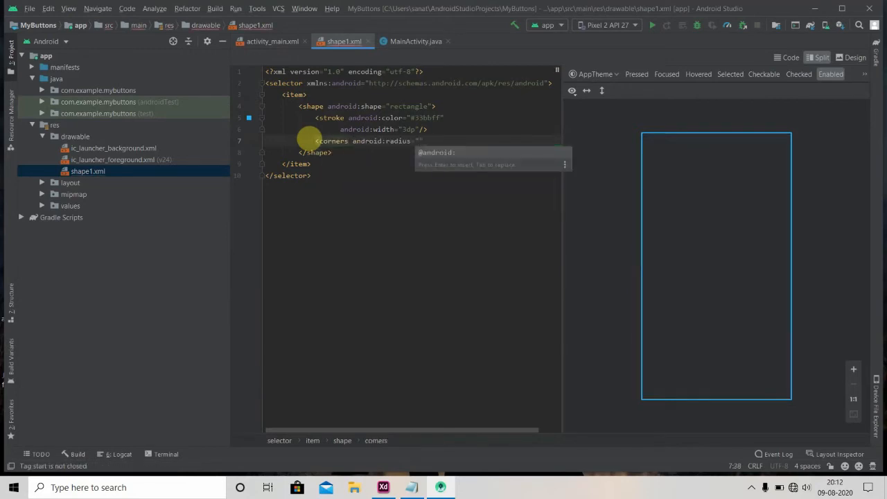
type("100dp")
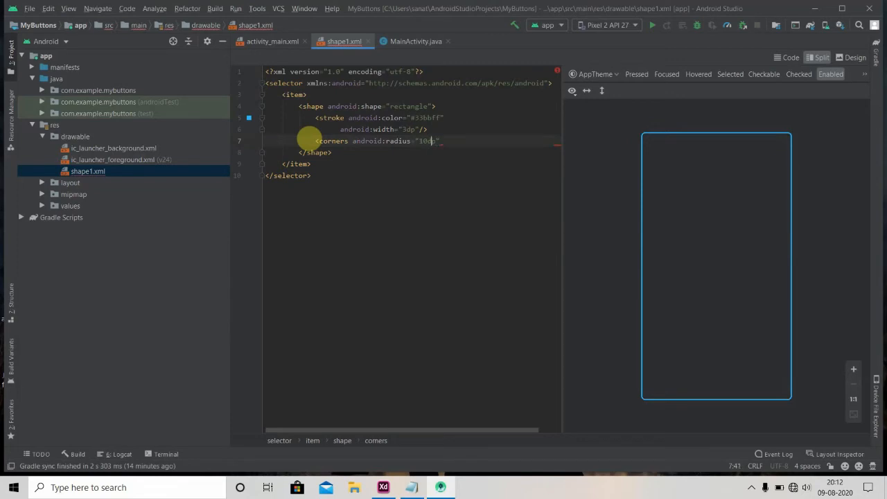
type("20dp")
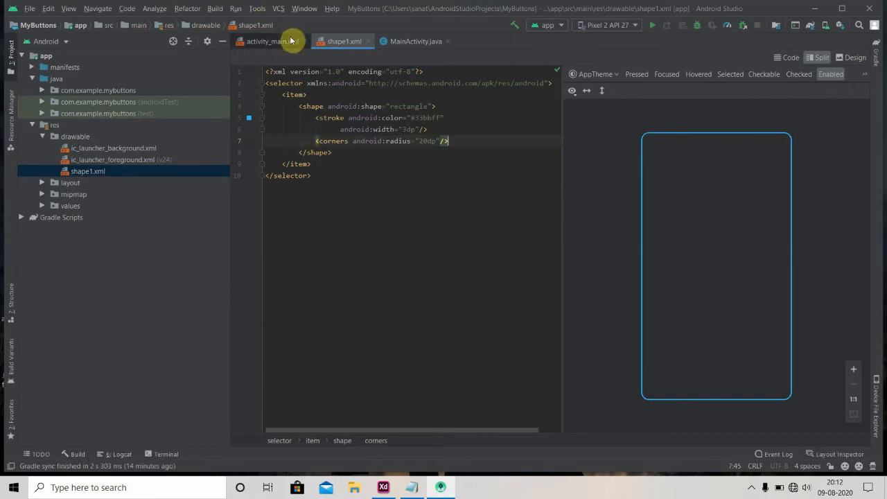
left_click(270, 41)
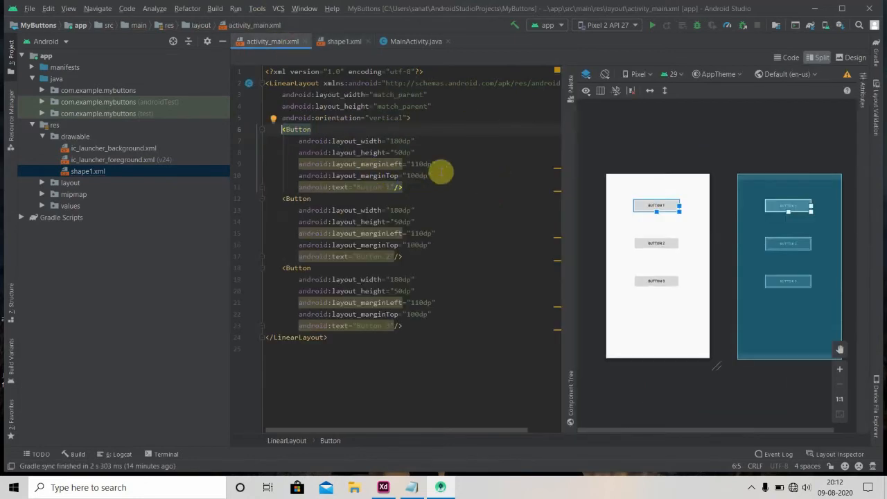
type("background=\"@drawable/shape1")
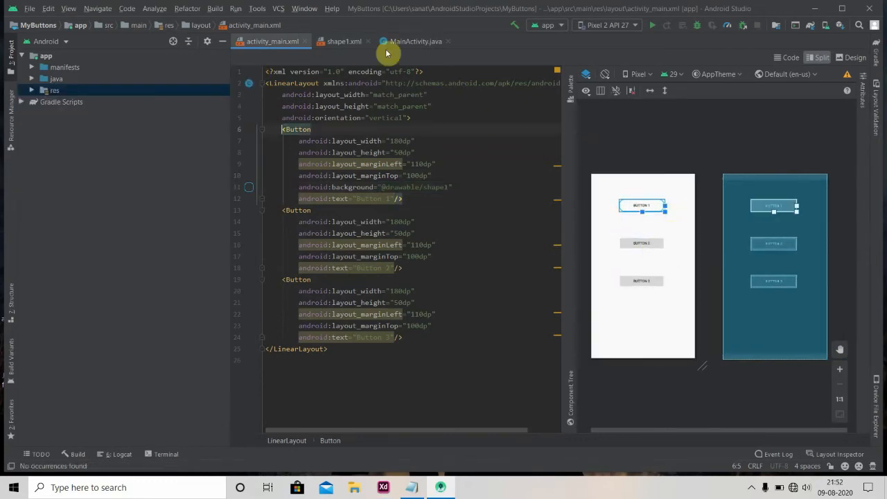
left_click(56, 90)
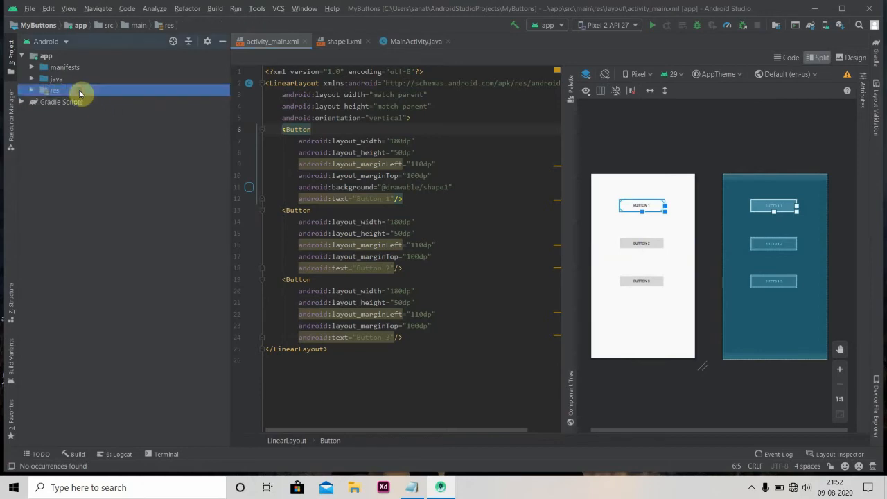
left_click(54, 90)
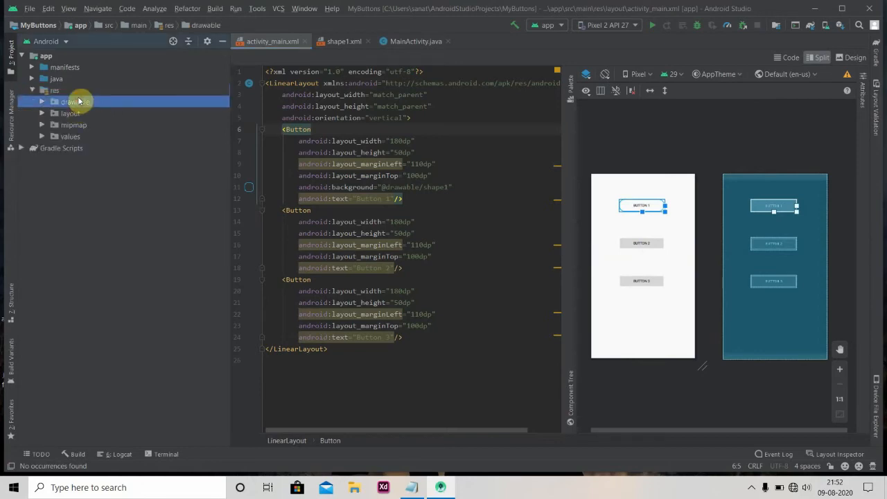
- Create a second drawable resource file, shape2, in the drawable folder
right_click(75, 103)
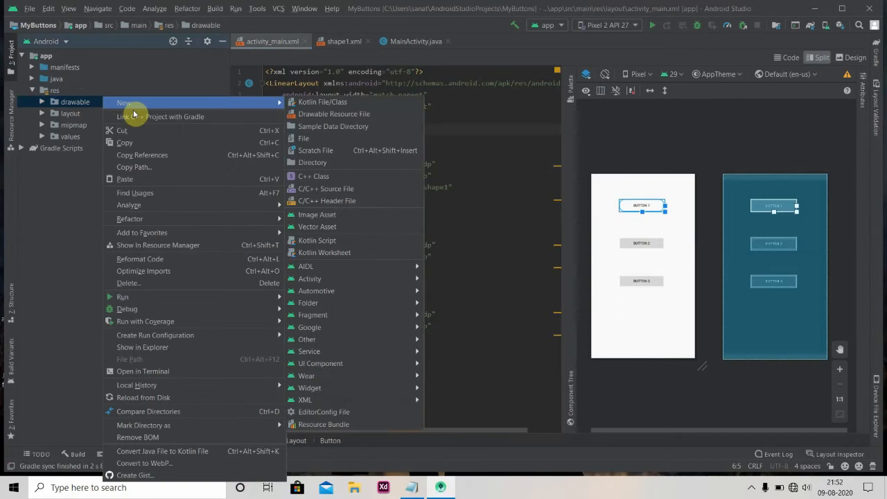
left_click(333, 114)
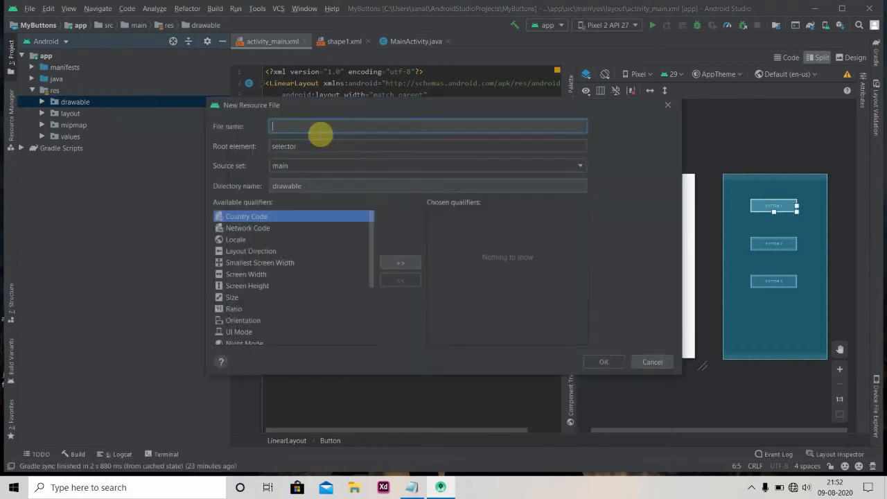
type("sha")
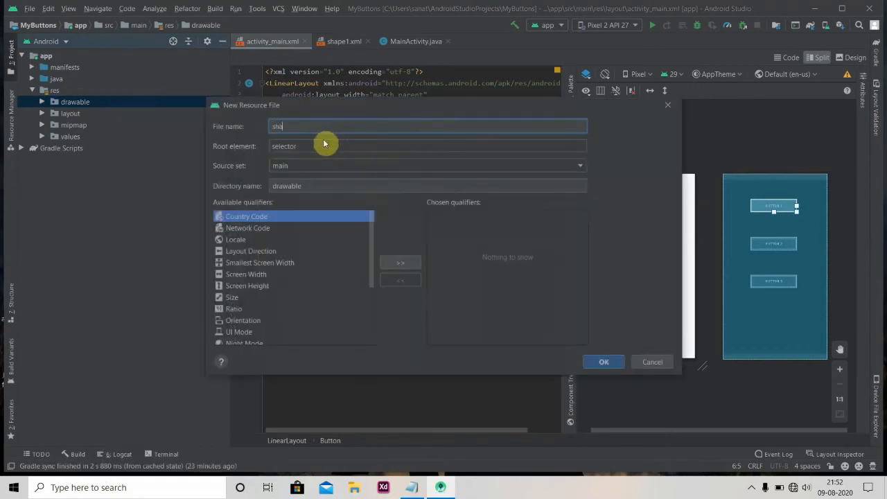
left_click(604, 360)
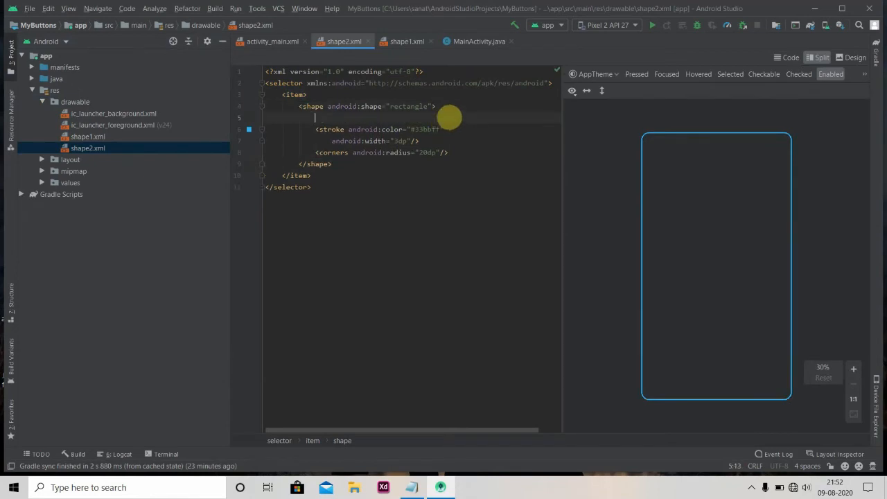
- Add a solid fill to shape2's rectangle using the red hex code copied from the colours note
type("<solid android:color=\"")
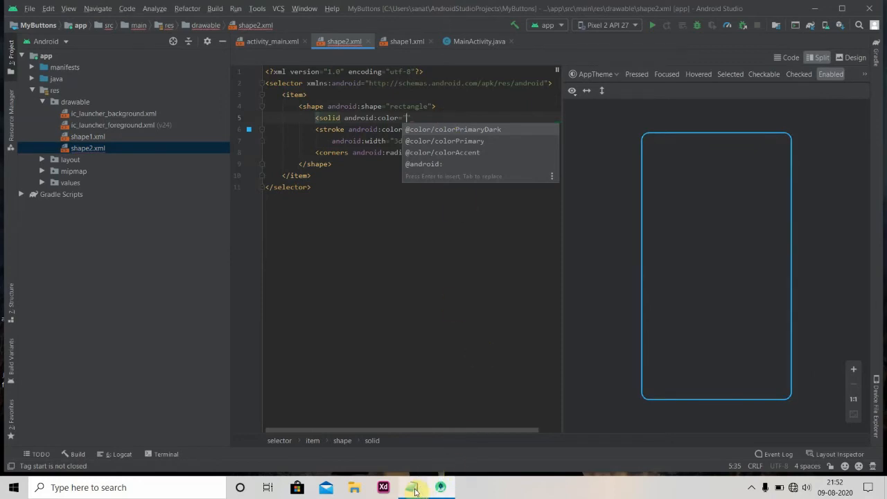
left_click(413, 488)
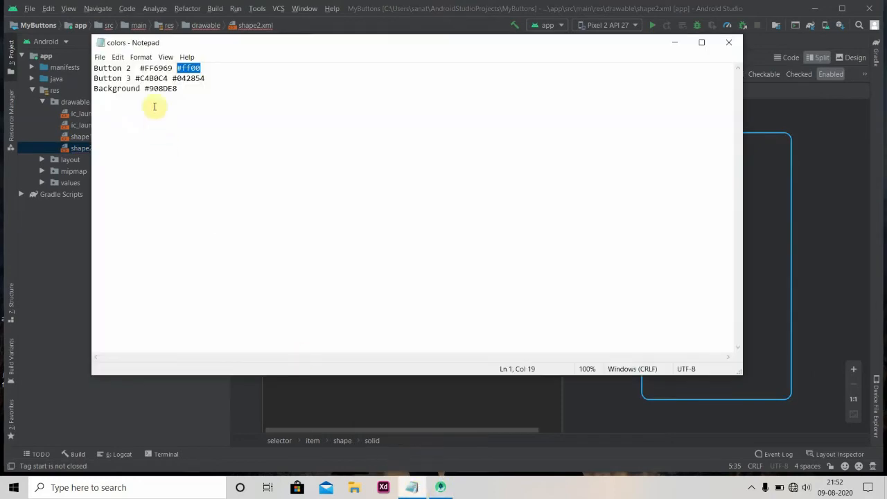
double_click(155, 68)
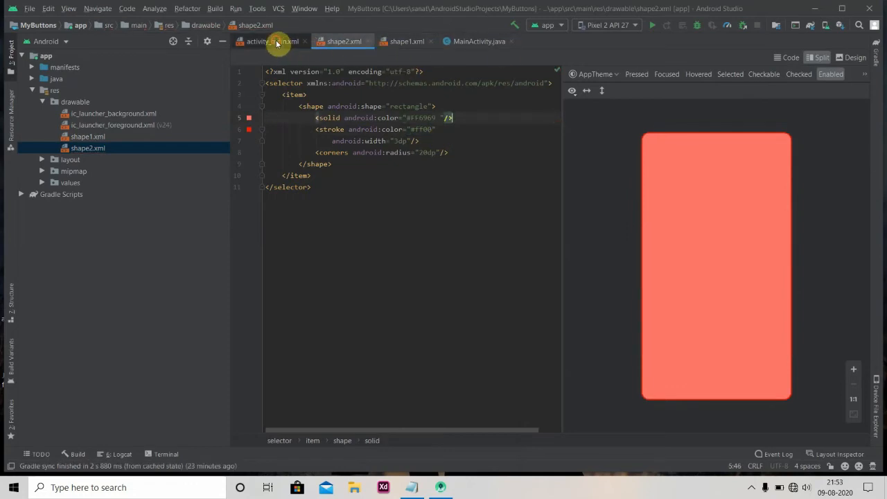
left_click(266, 42)
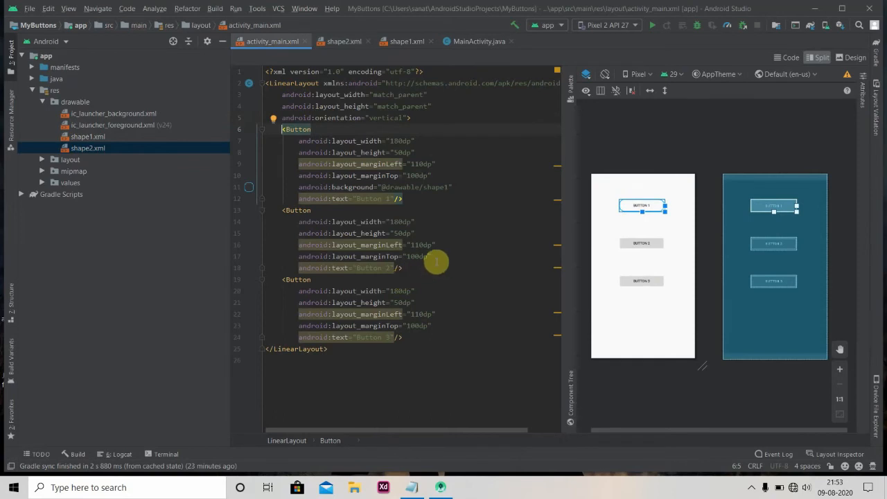
type("background=\"@drawable/shape2")
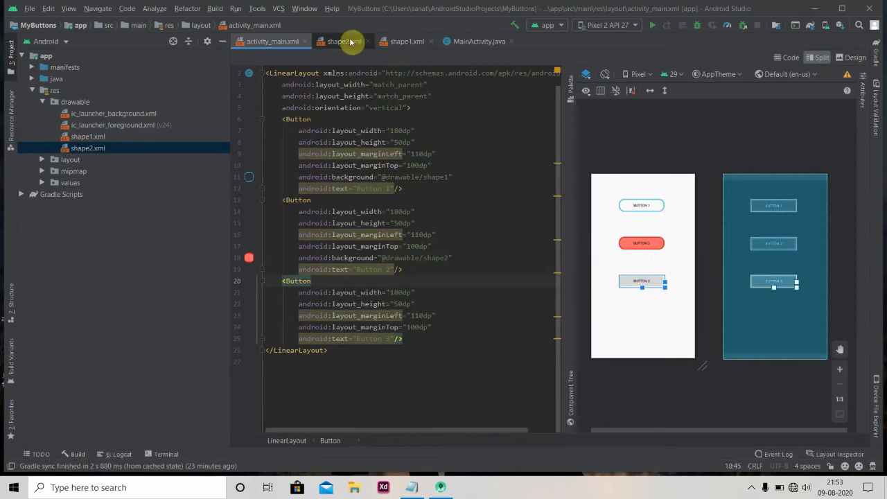
left_click(344, 42)
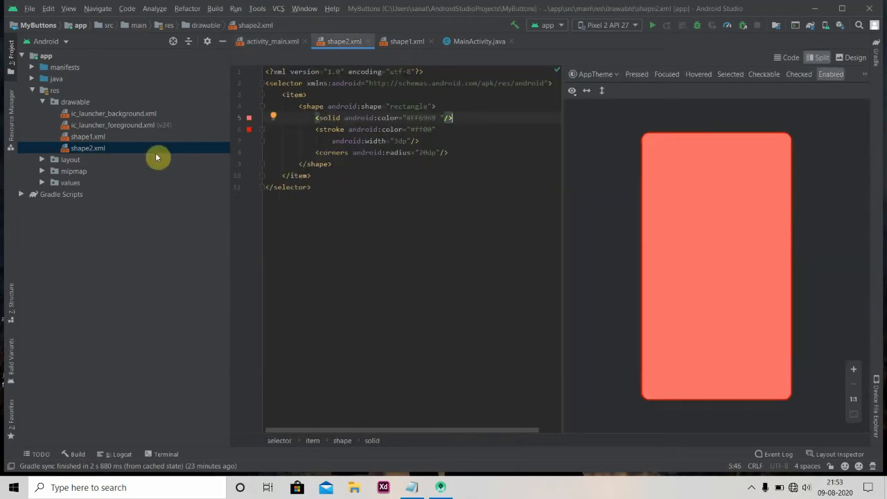
- Copy shape2.xml as shape3.xml in the drawable folder and close the shape1 tab
right_click(88, 147)
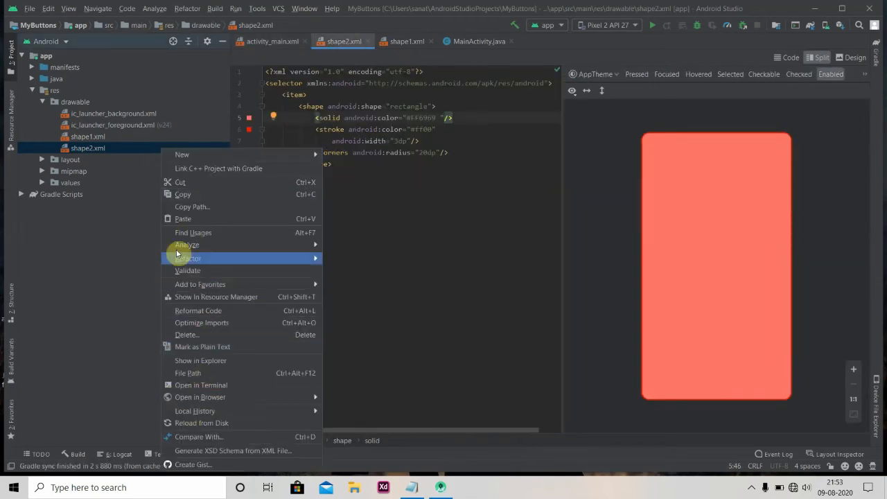
left_click(89, 102)
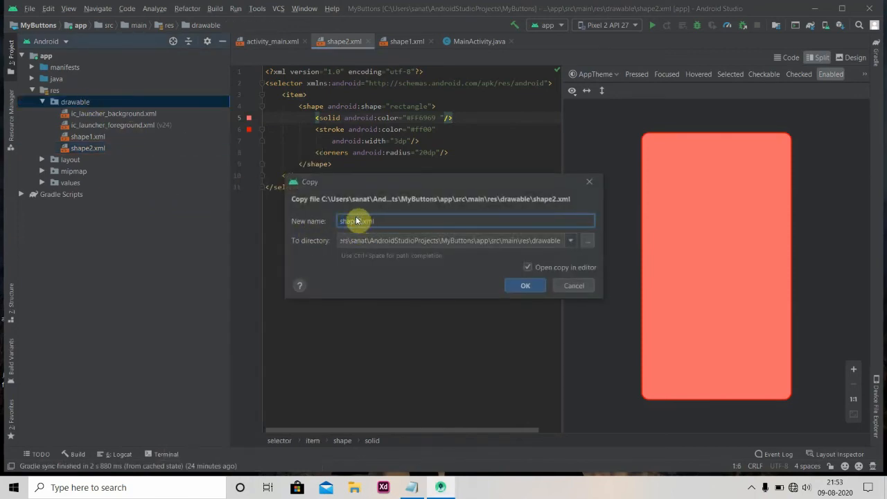
left_click(525, 286)
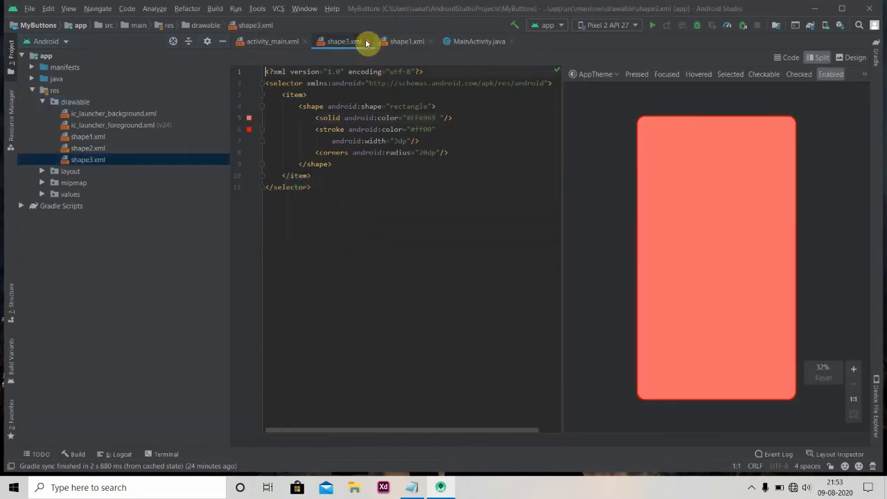
left_click(424, 42)
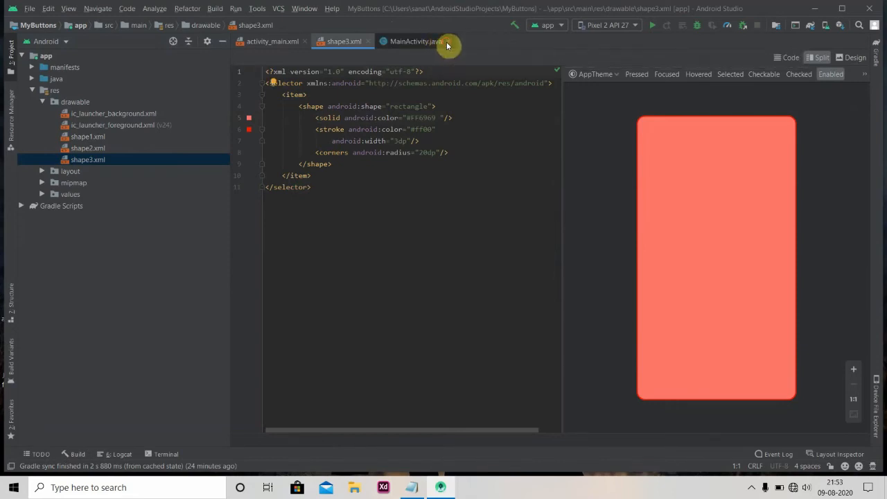
- Replace the solid and stroke in shape3.xml with a gradient from #C4B0C4 to #042854
left_click(444, 42)
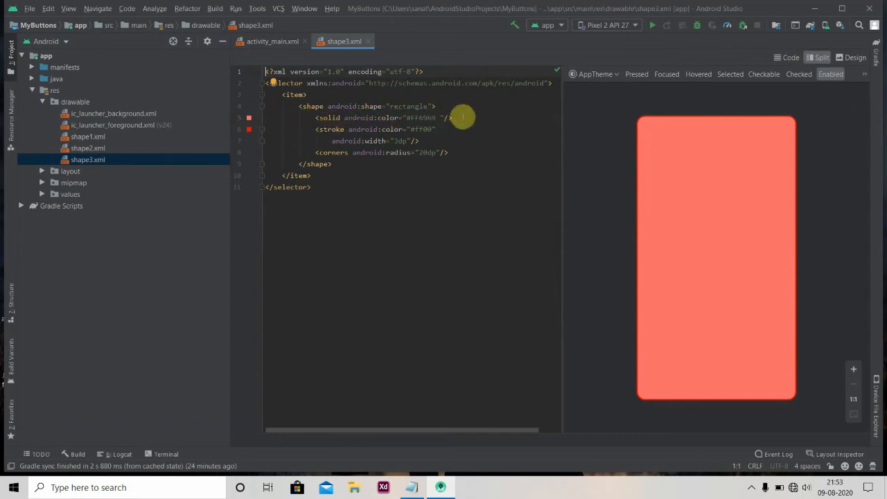
left_click_drag(450, 116, 314, 117)
type("<gradient")
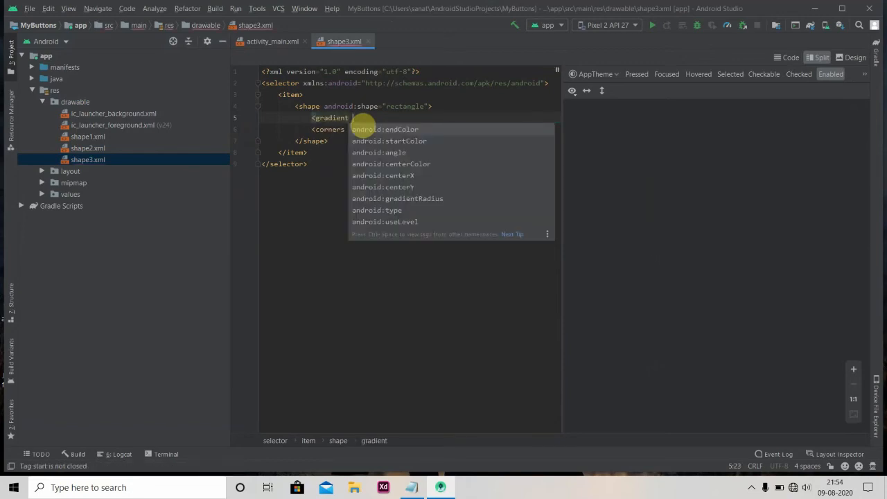
type("android:startColor=\"")
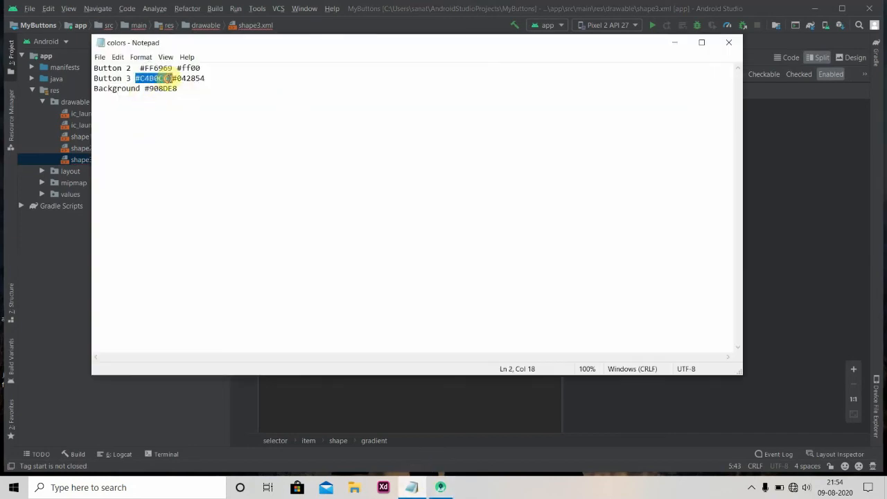
mouse_move(278, 290)
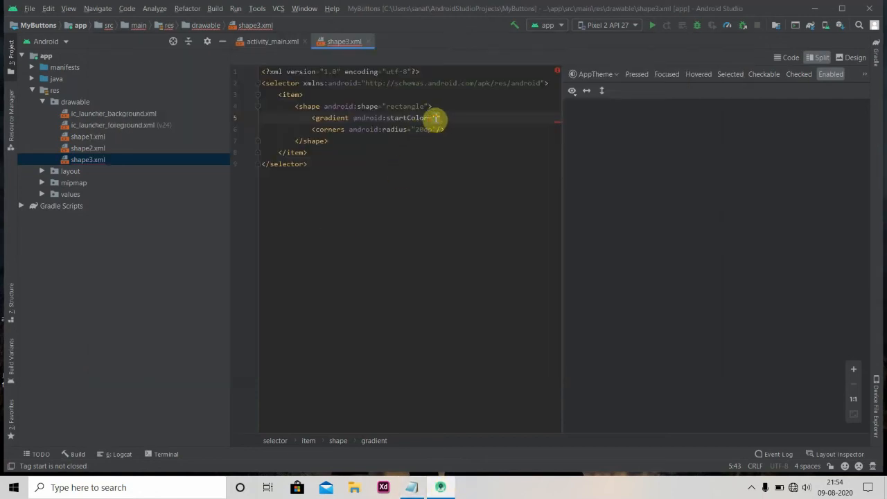
type("#C4B0C4")
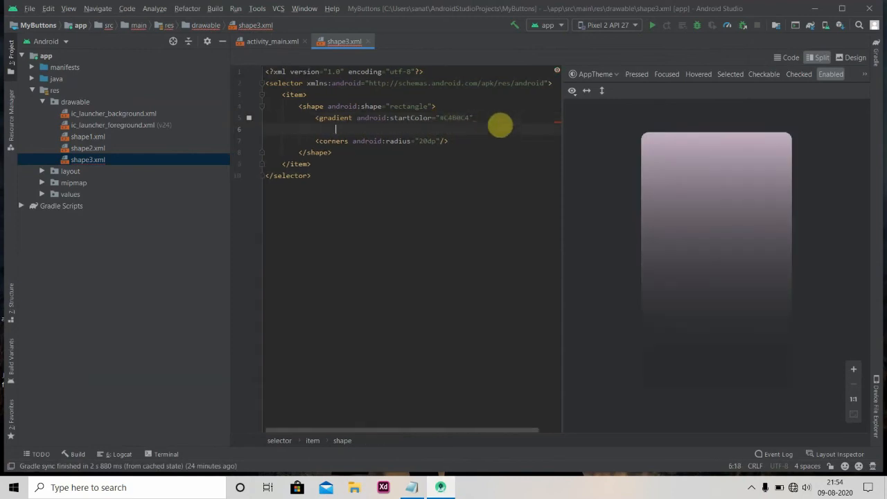
type("android:endColor=\"")
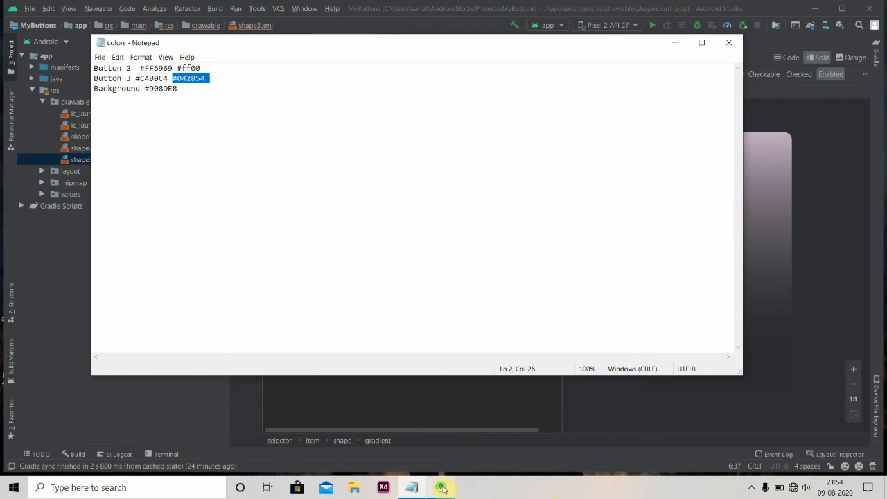
left_click(441, 488)
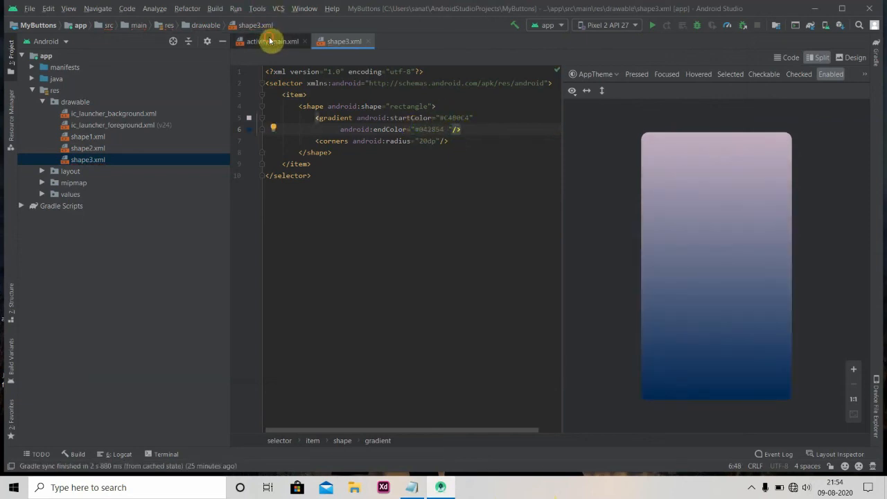
left_click(272, 42)
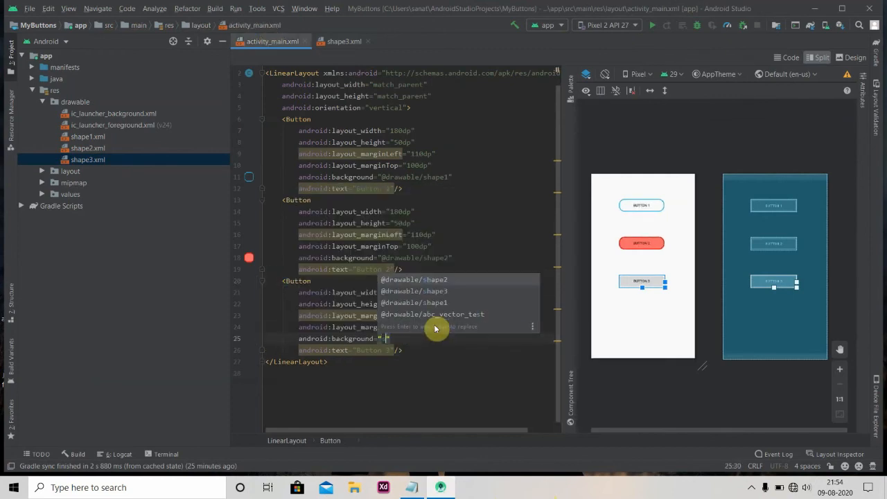
type("@drawable/shape3")
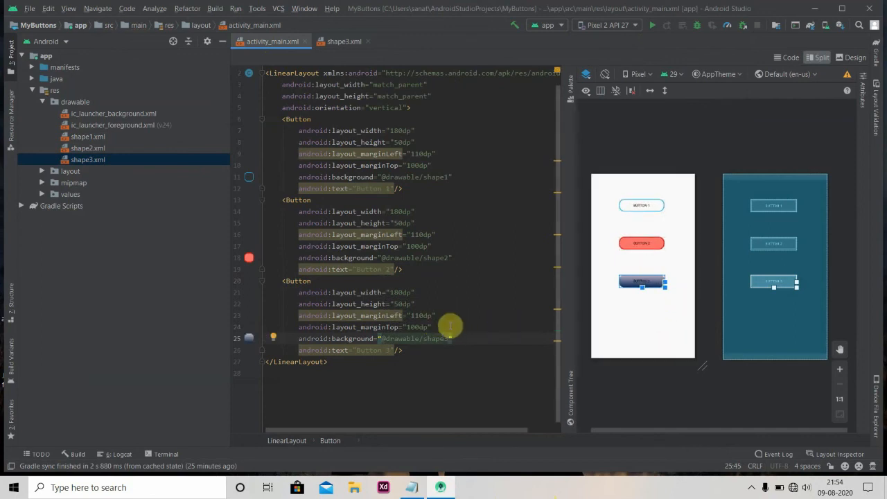
type("textColor=\"")
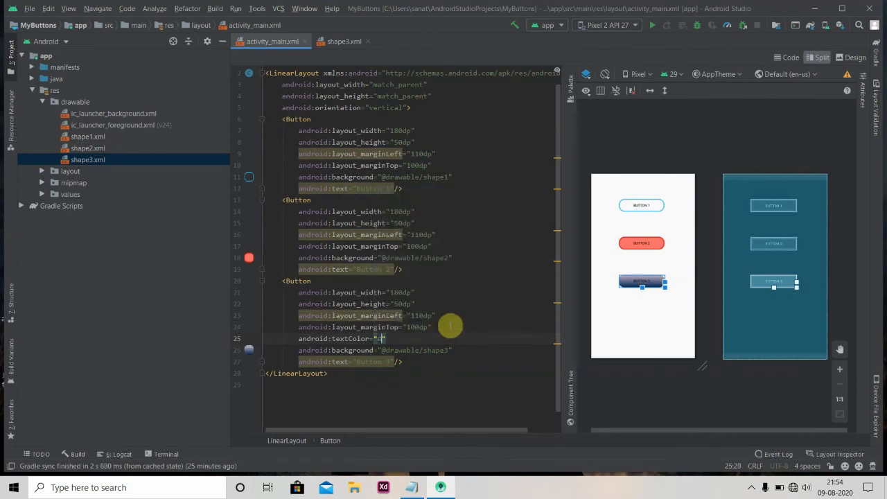
type("#fff")
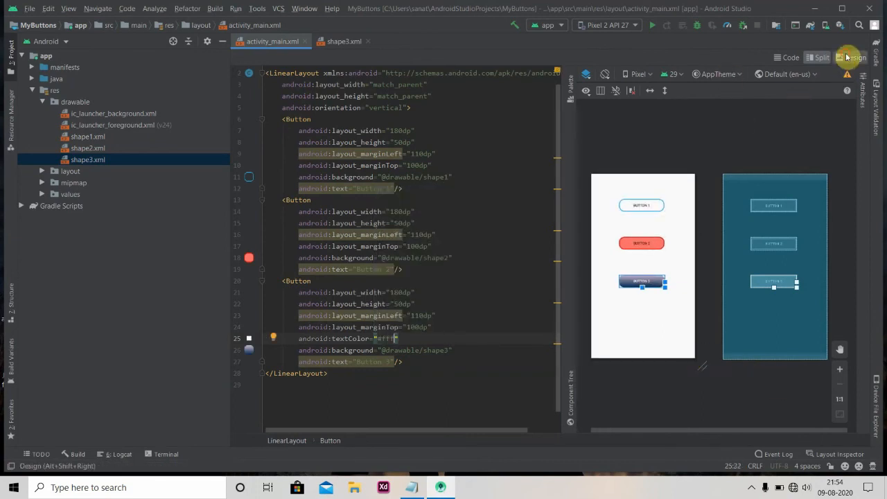
left_click(855, 59)
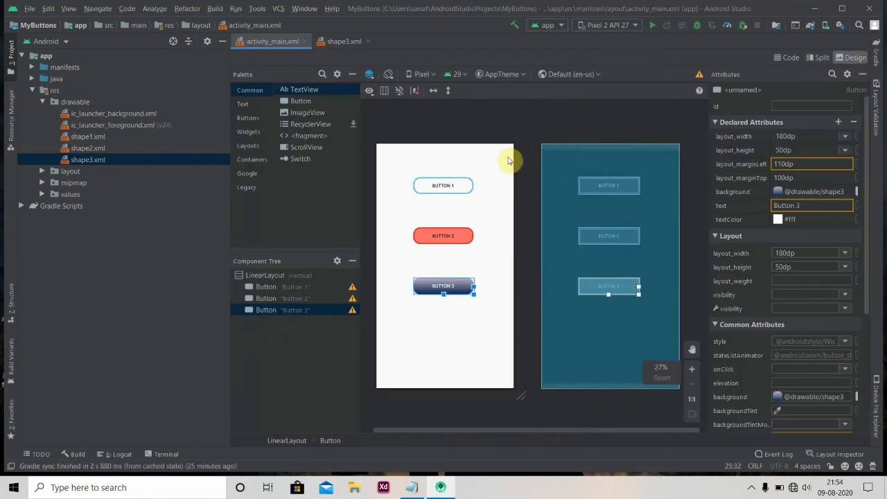